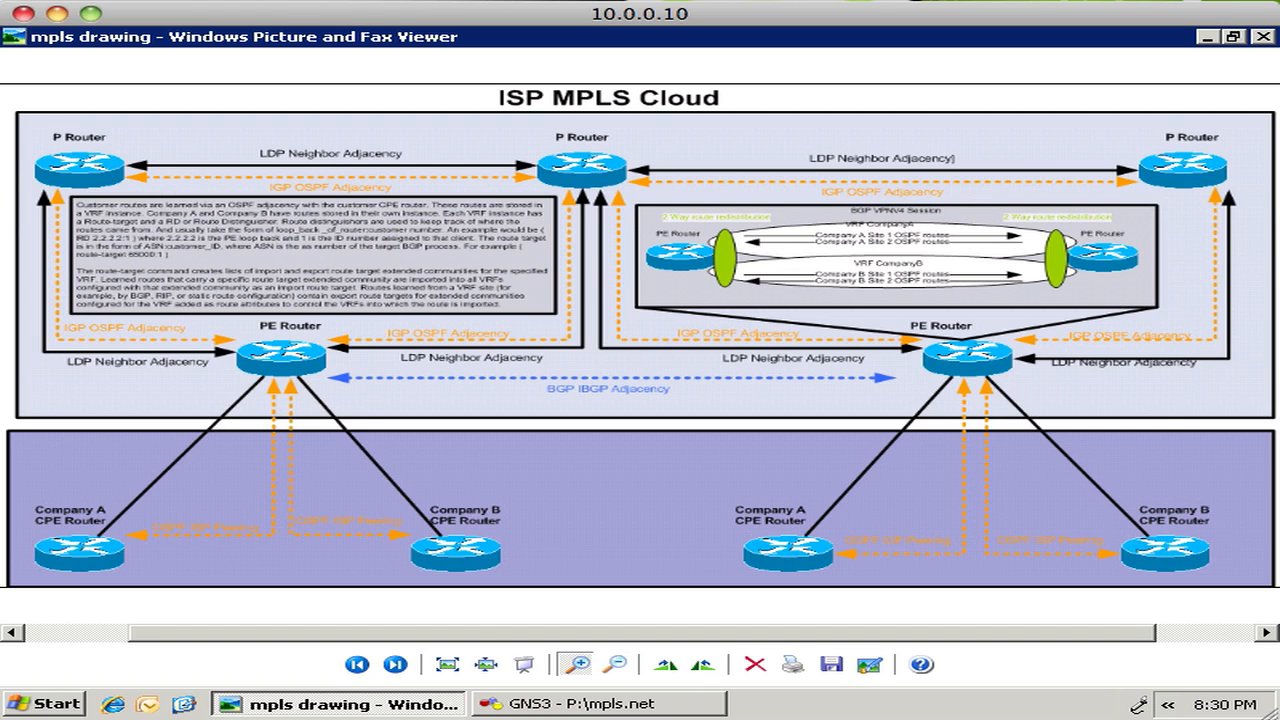
{"action": "mouse_move", "coordinate": [1032, 264]}
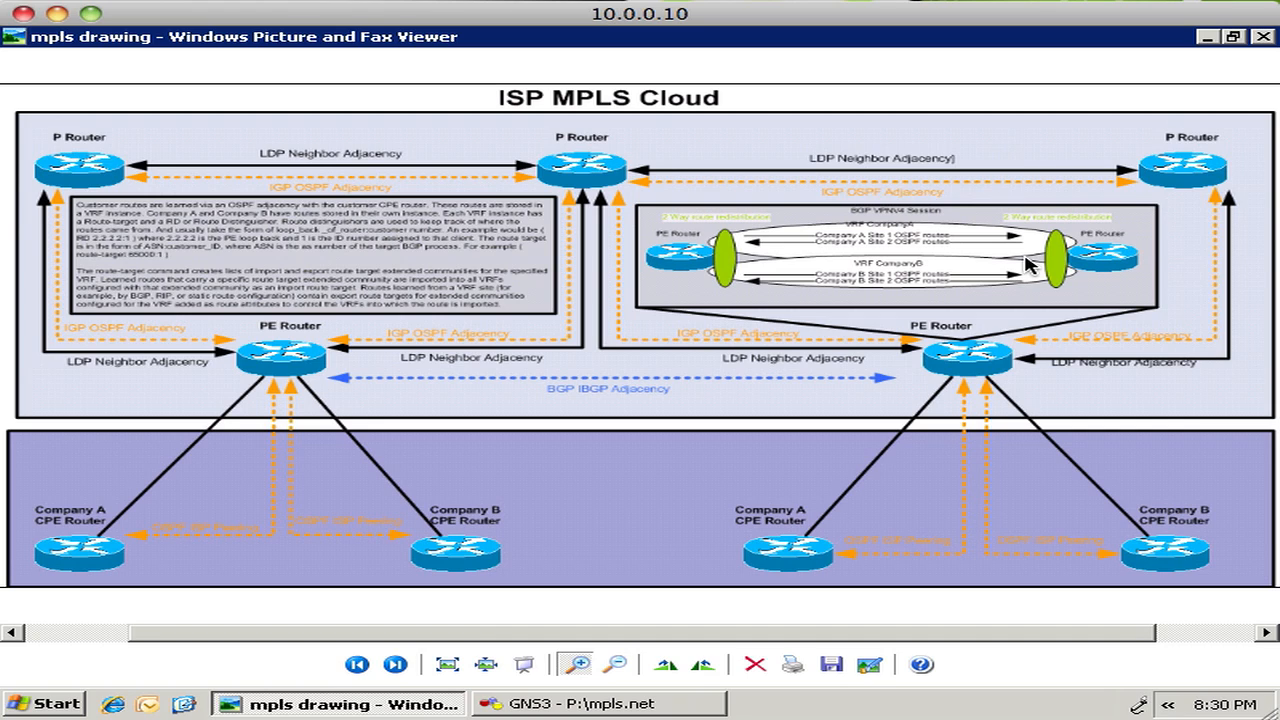
{"action": "mouse_move", "coordinate": [356, 410]}
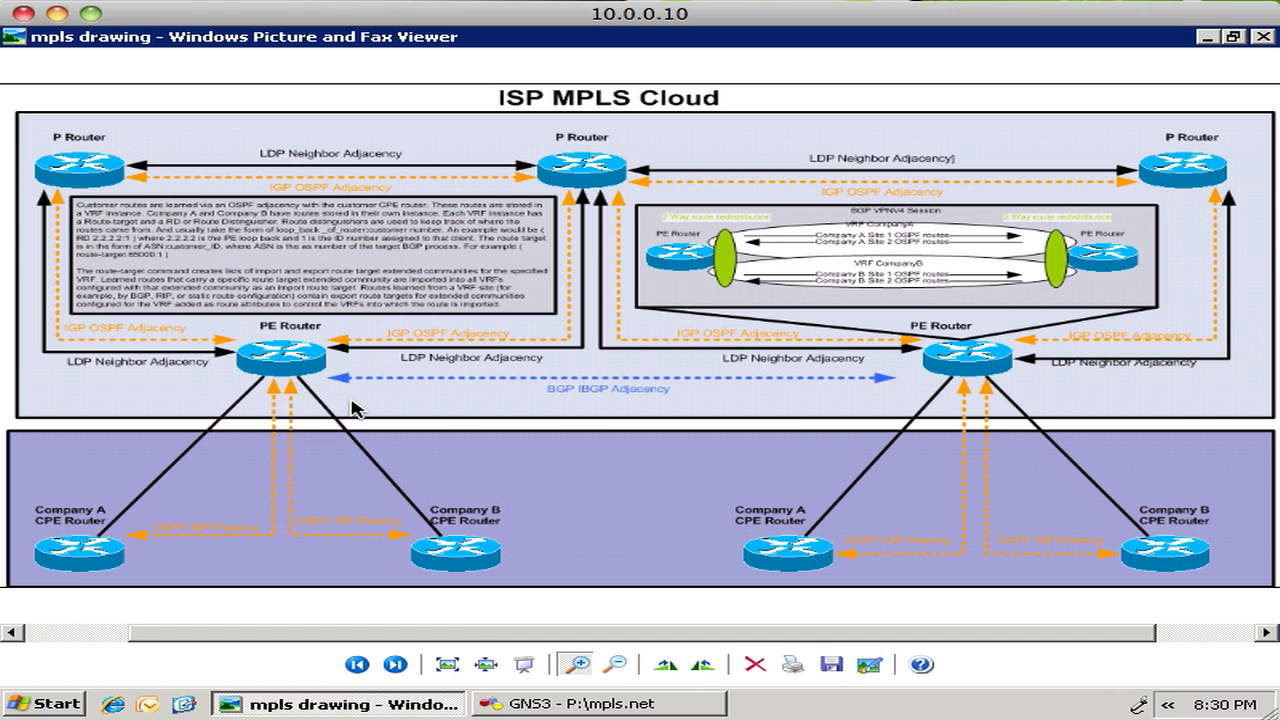
{"action": "mouse_move", "coordinate": [792, 420]}
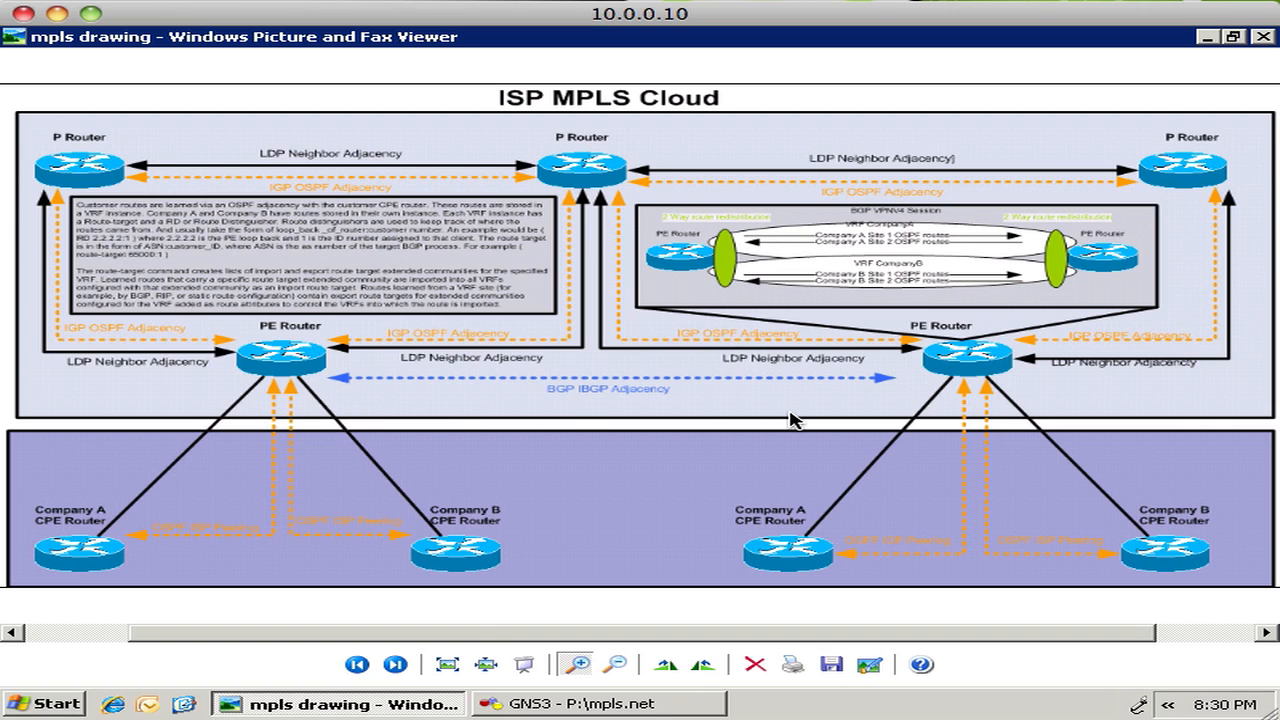